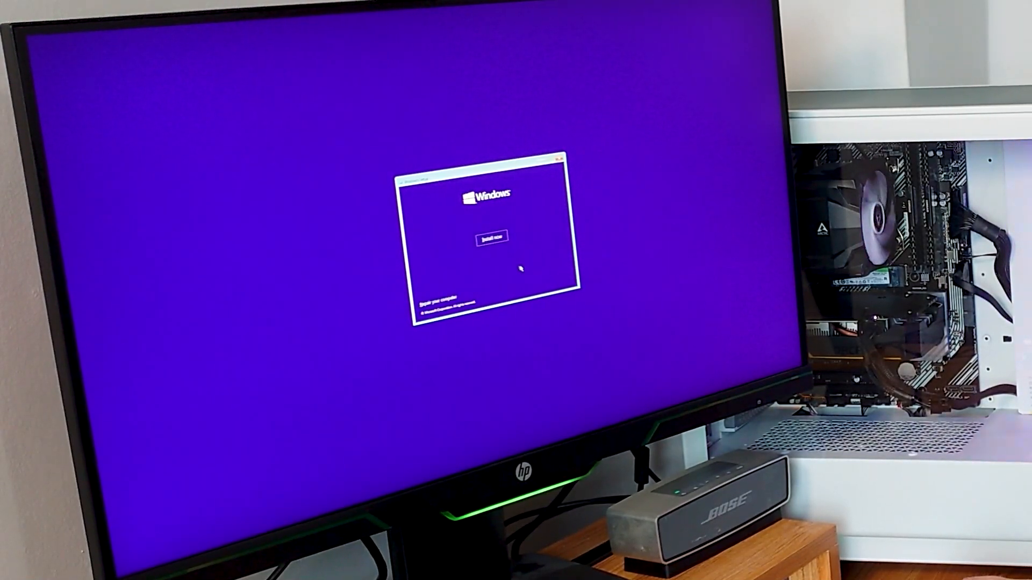
Launch the Windows 10 installation from the Windows Setup screen with Install now
click(489, 236)
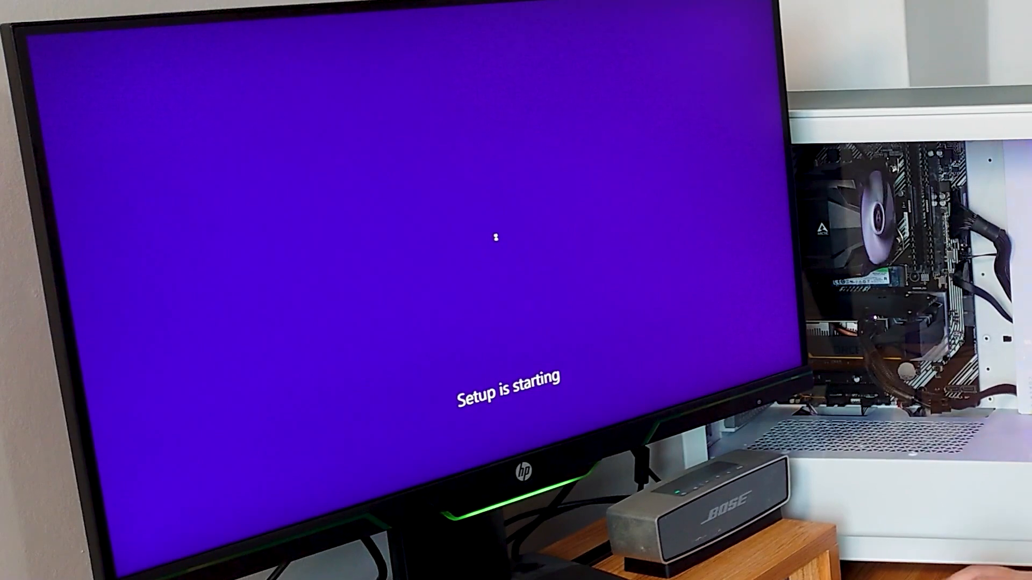